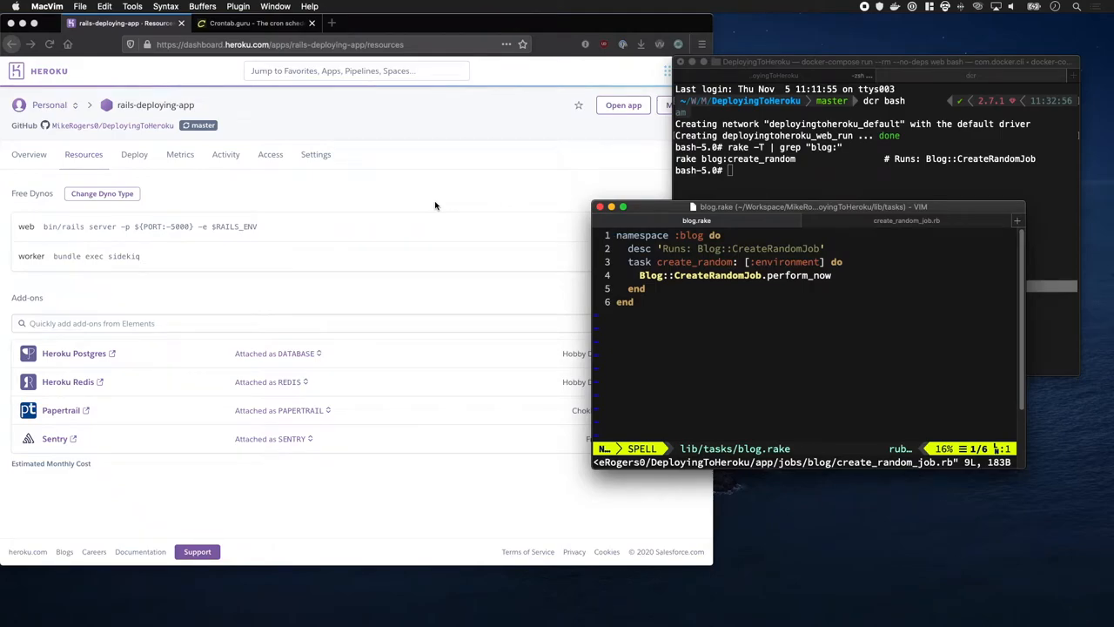
{"action": "mouse_move", "coordinate": [821, 212]}
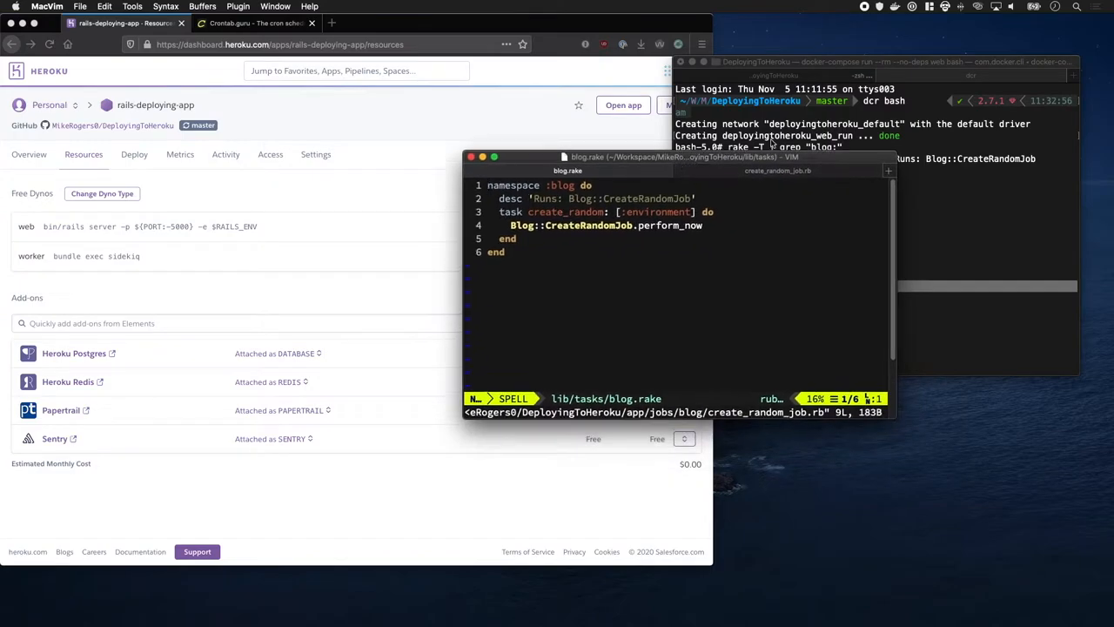
{"action": "mouse_move", "coordinate": [573, 268]}
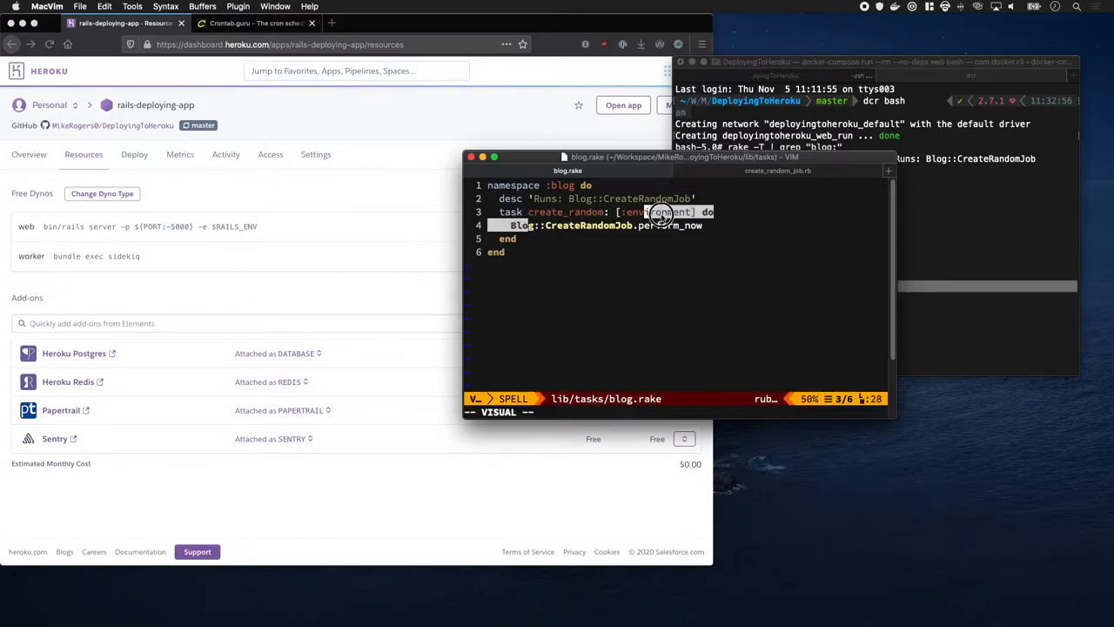
- Search add-ons for 'sch' and order Heroku Scheduler on the Standard – Free plan
{"action": "left_click", "coordinate": [778, 170]}
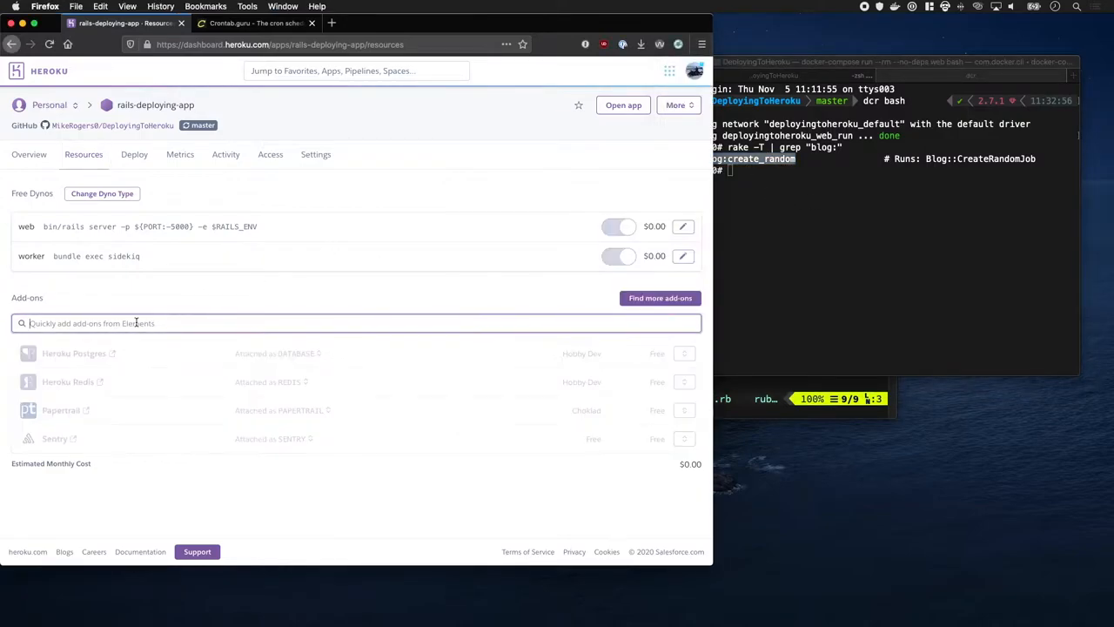
{"action": "type", "text": "shd"}
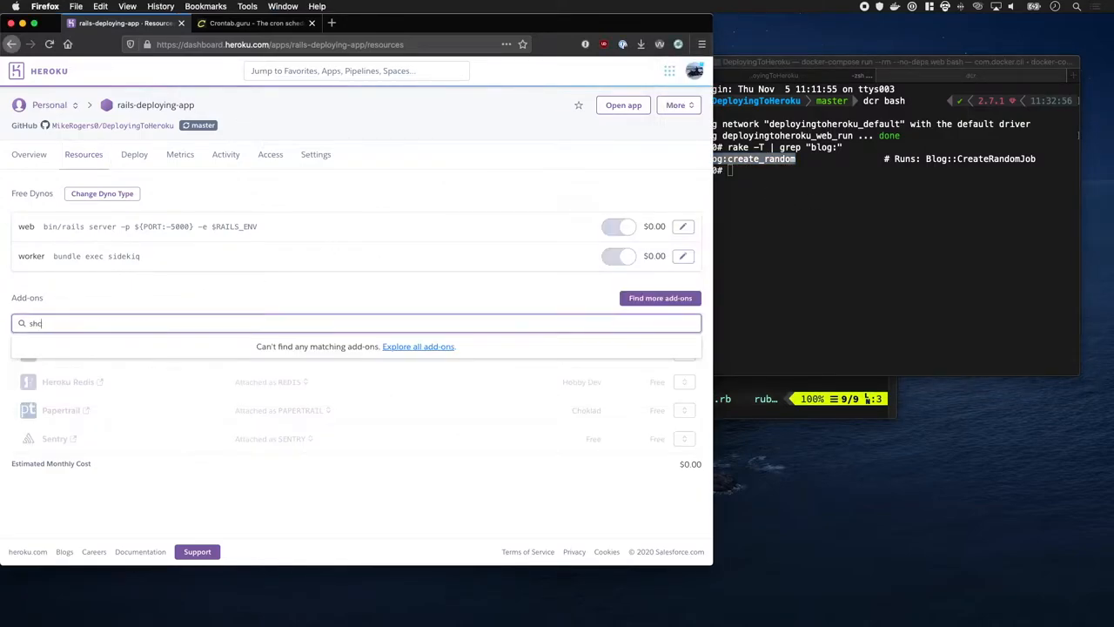
{"action": "type", "text": "sch"}
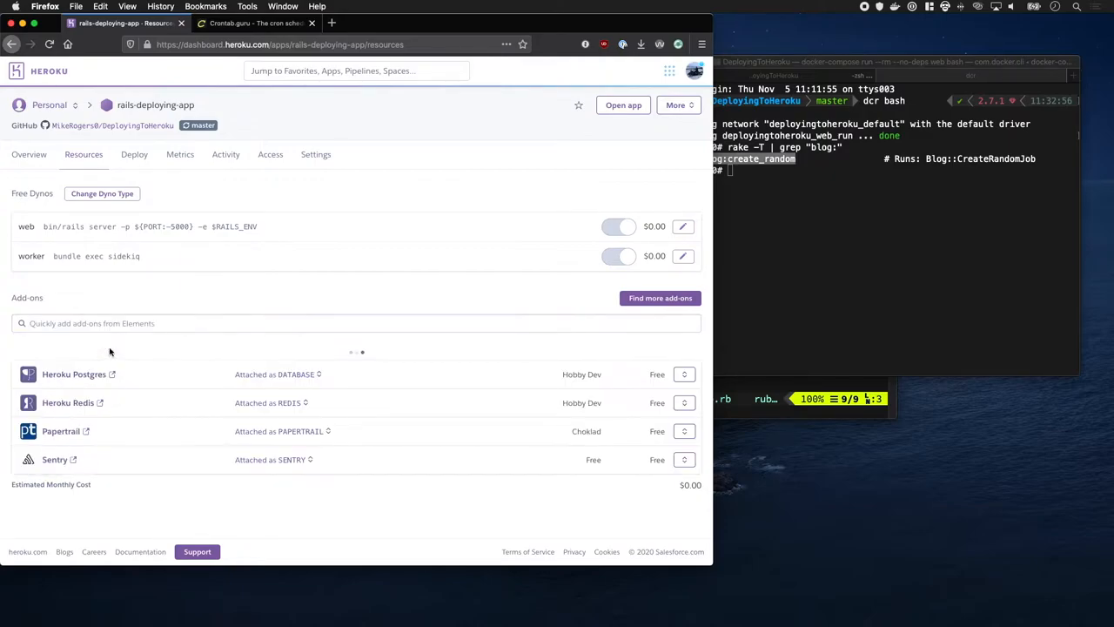
{"action": "mouse_move", "coordinate": [371, 414]}
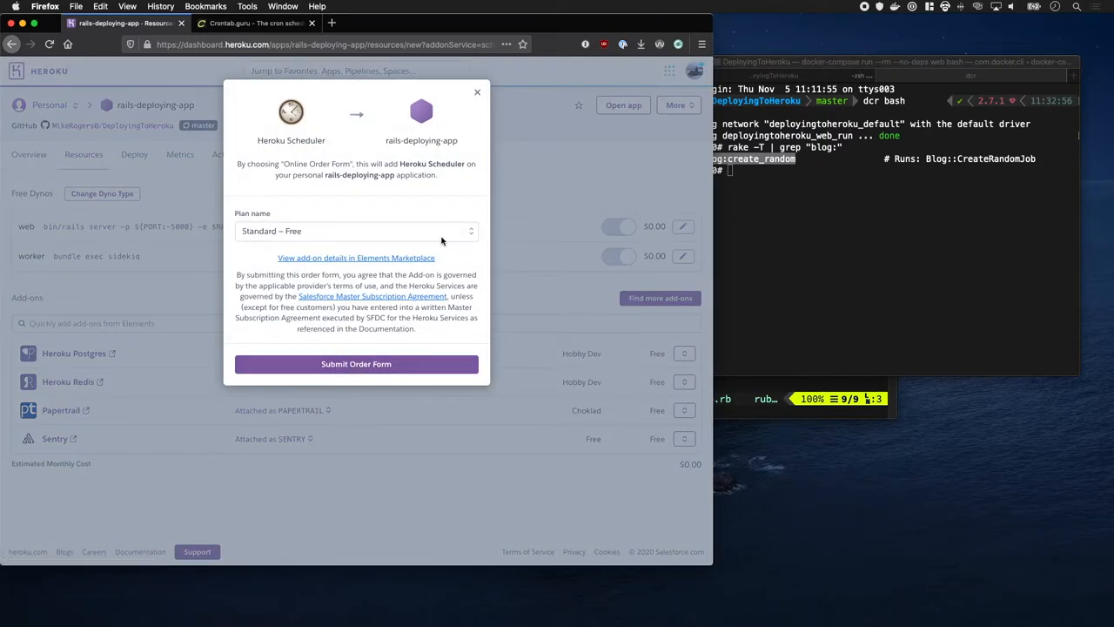
{"action": "left_click", "coordinate": [356, 363]}
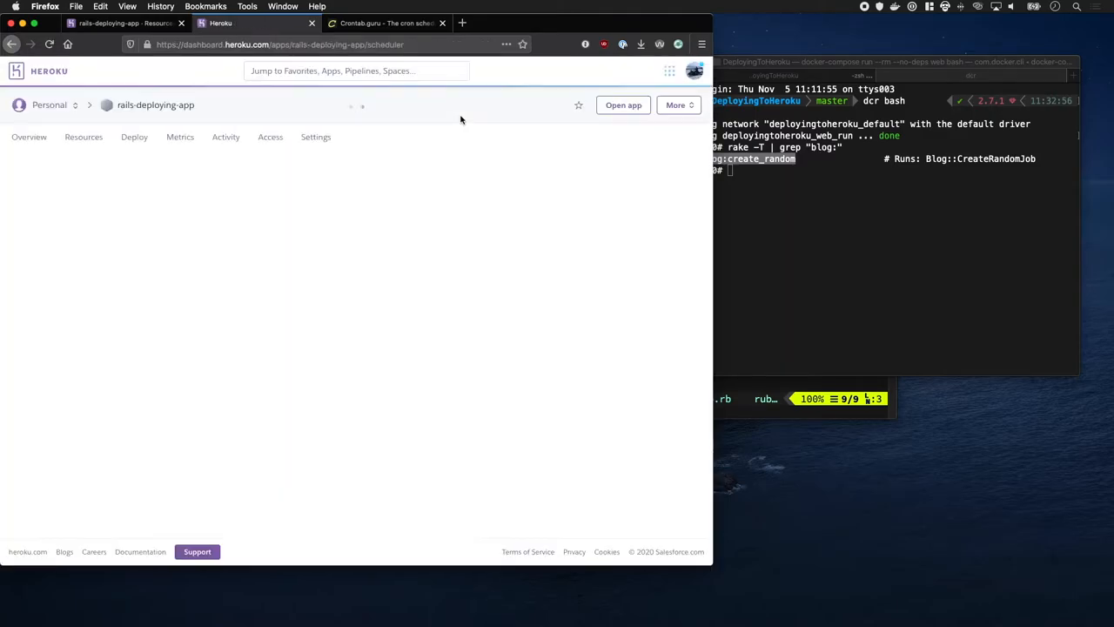
- Create and save a Scheduler job running 'rake blog:create_random' every 10 minutes
{"action": "left_click", "coordinate": [389, 202]}
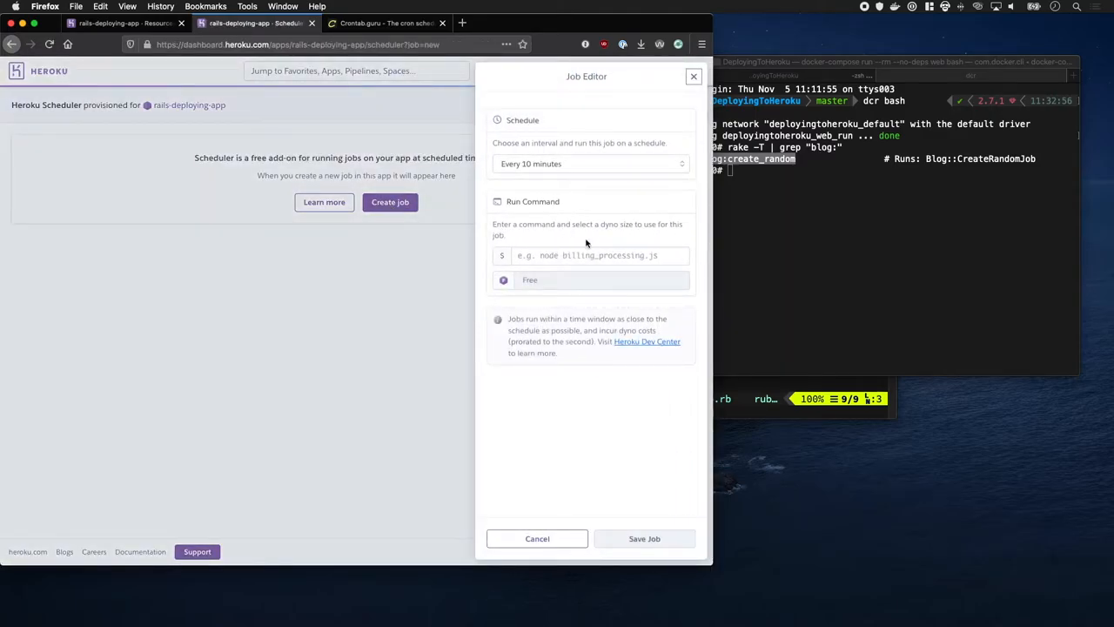
{"action": "type", "text": "rake blog:create_random"}
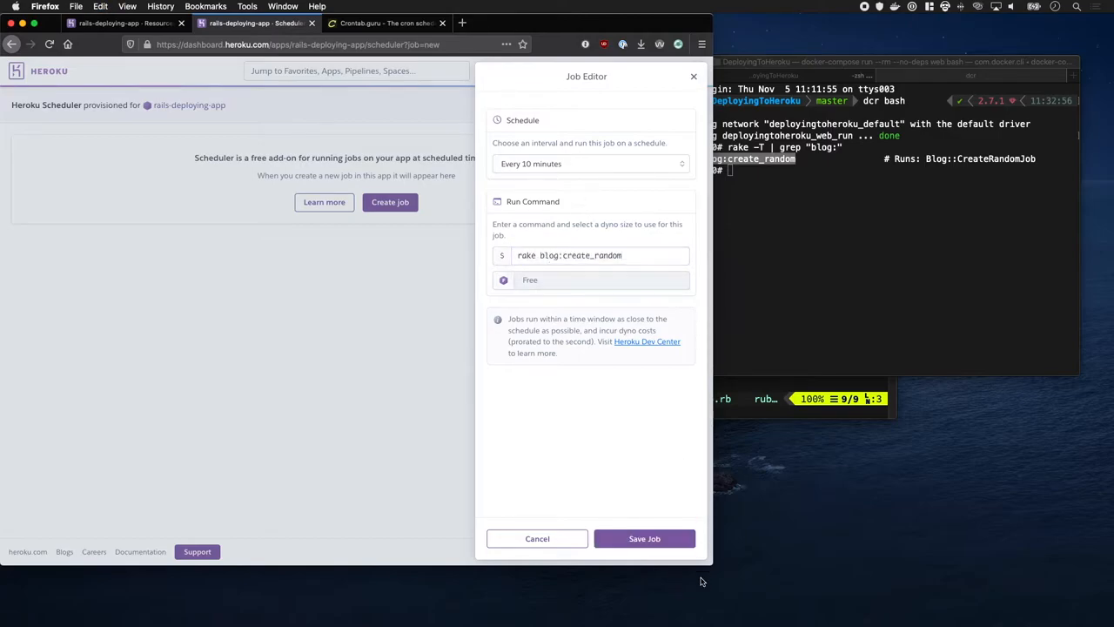
{"action": "left_click", "coordinate": [644, 538]}
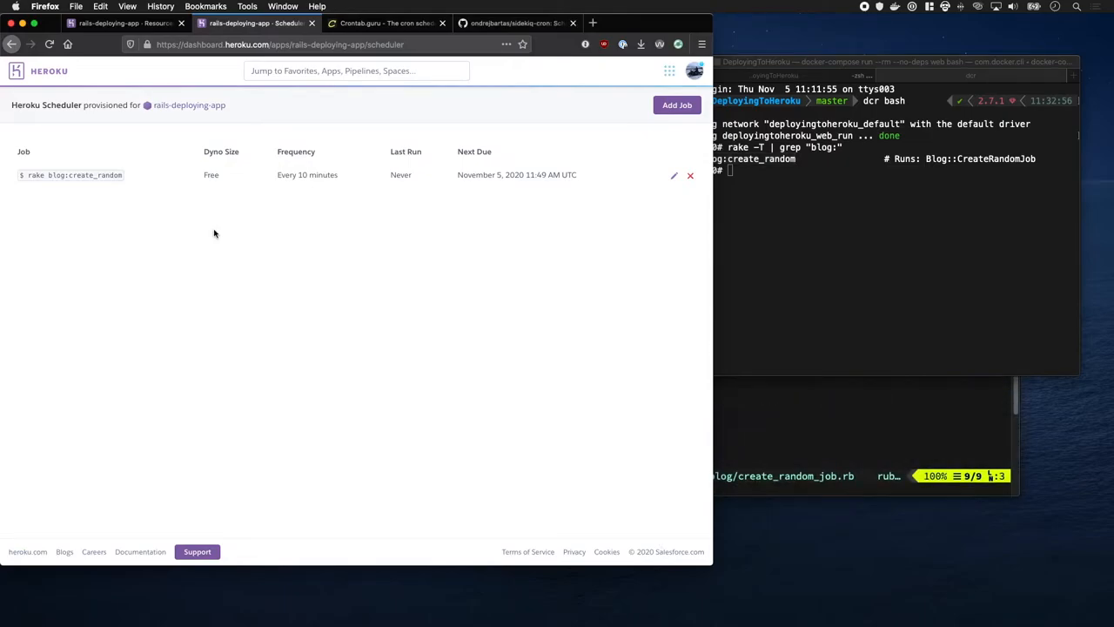
{"action": "mouse_move", "coordinate": [218, 244]}
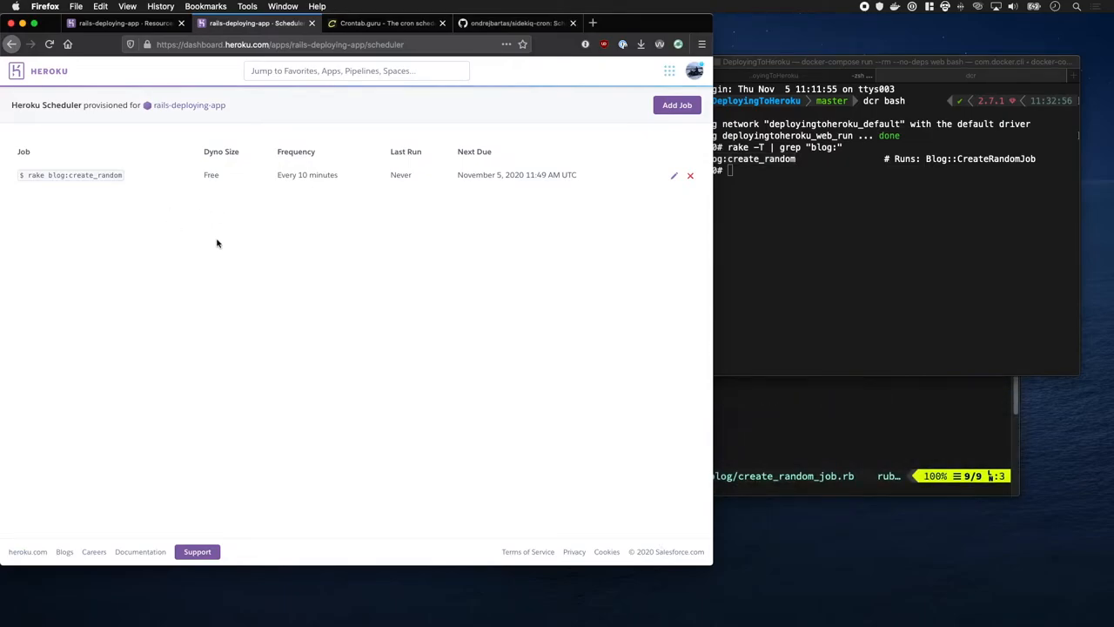
{"action": "mouse_move", "coordinate": [229, 245]}
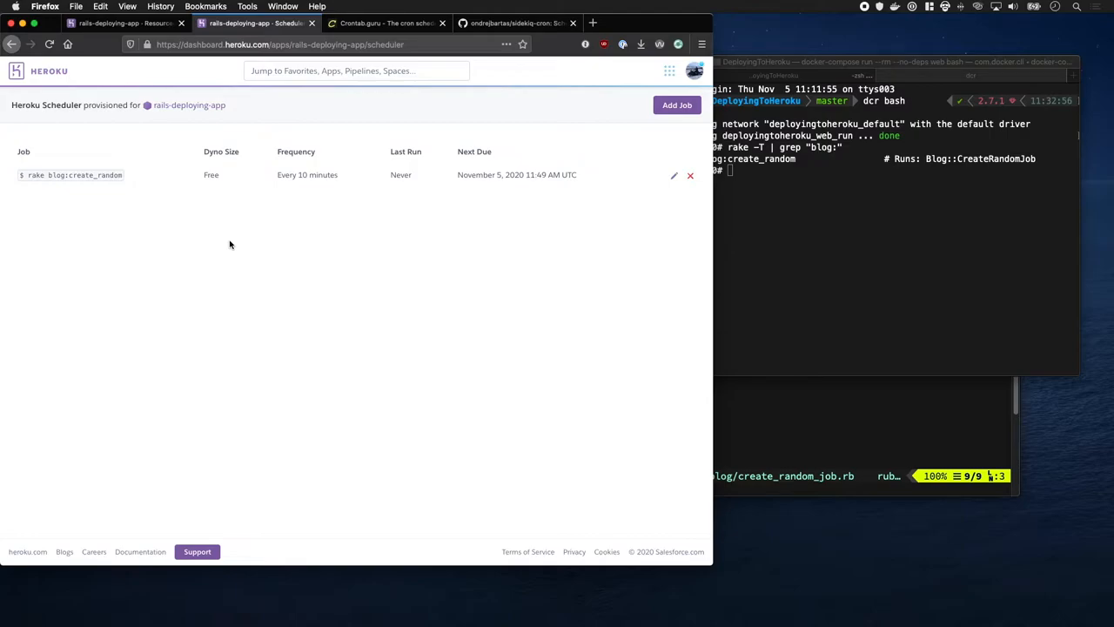
{"action": "mouse_move", "coordinate": [131, 38]}
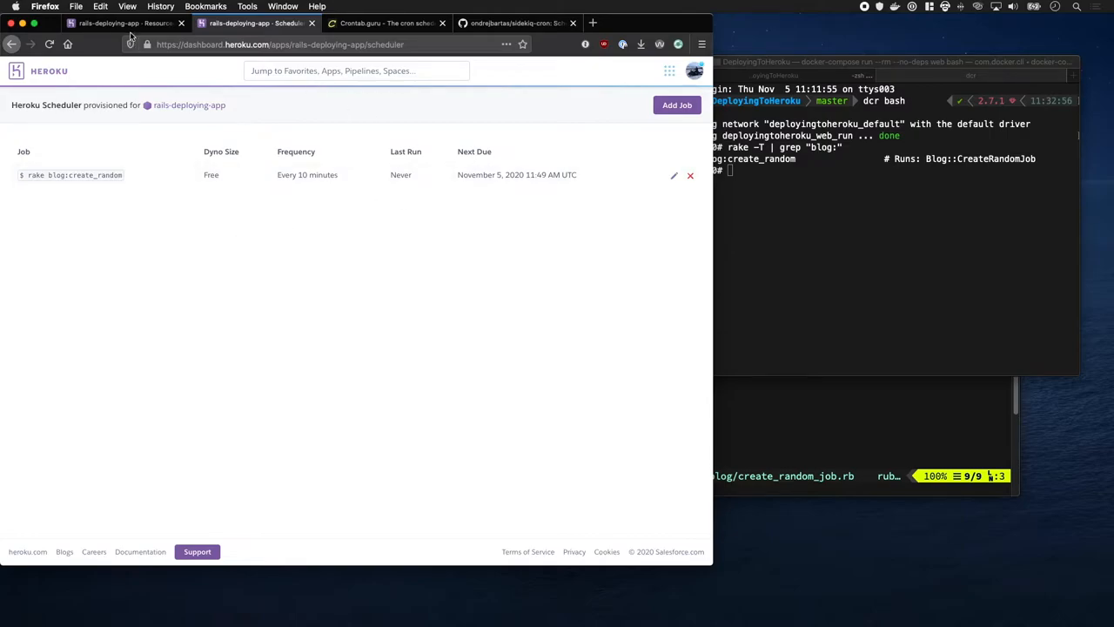
- Delete the Heroku Scheduler add-on, confirming with the app name 'rails-deploying-app'
{"action": "left_click", "coordinate": [122, 22]}
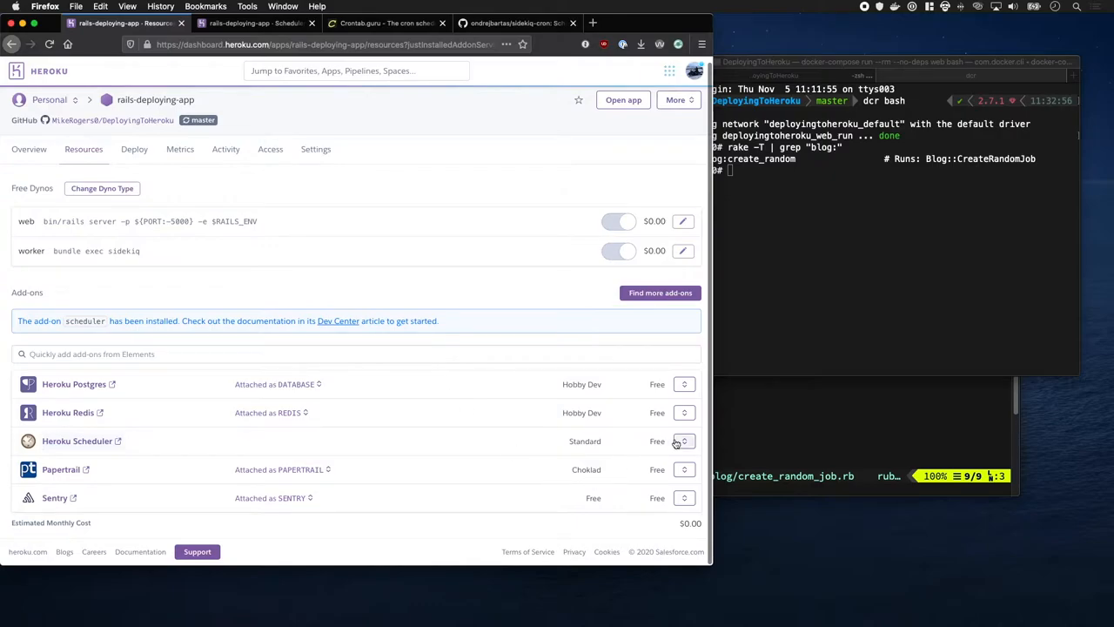
{"action": "left_click", "coordinate": [684, 440]}
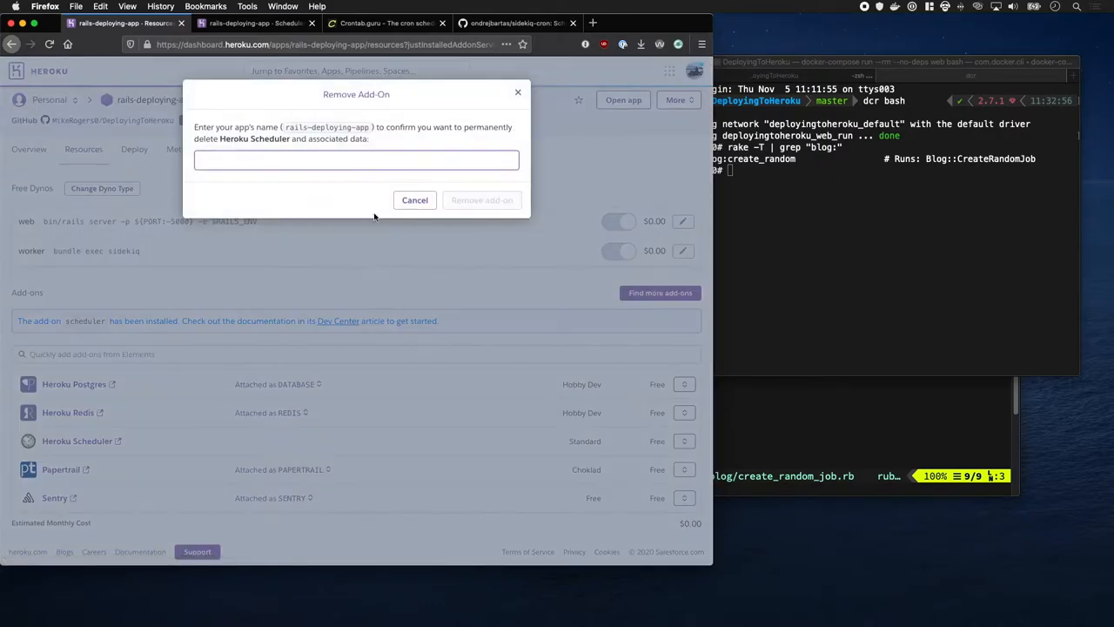
{"action": "double_click", "coordinate": [331, 127]}
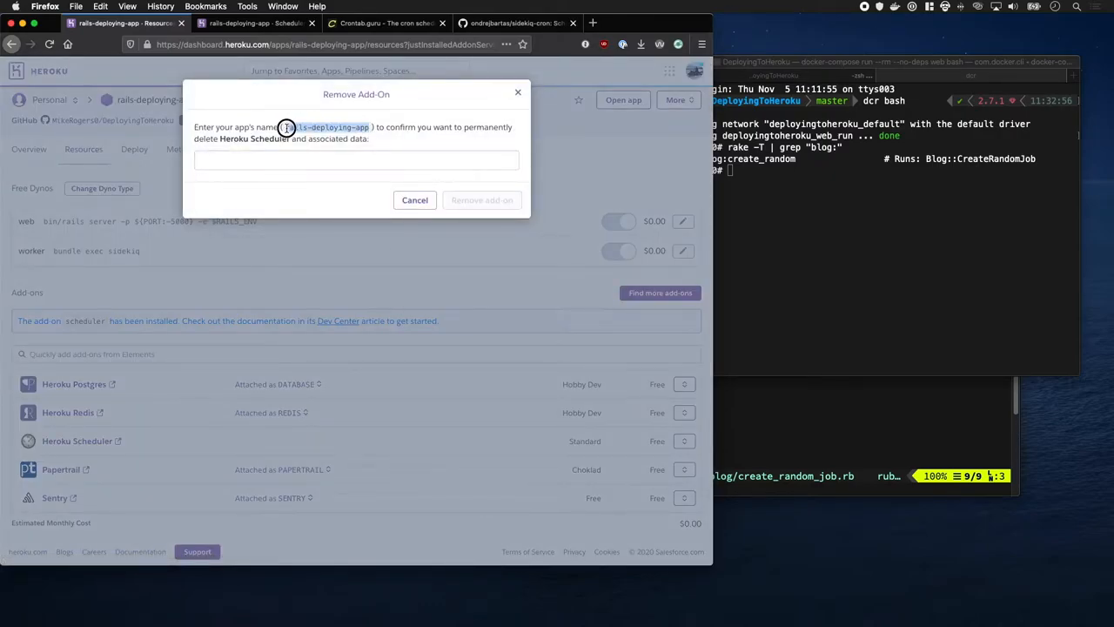
{"action": "type", "text": "rails-deploying-app"}
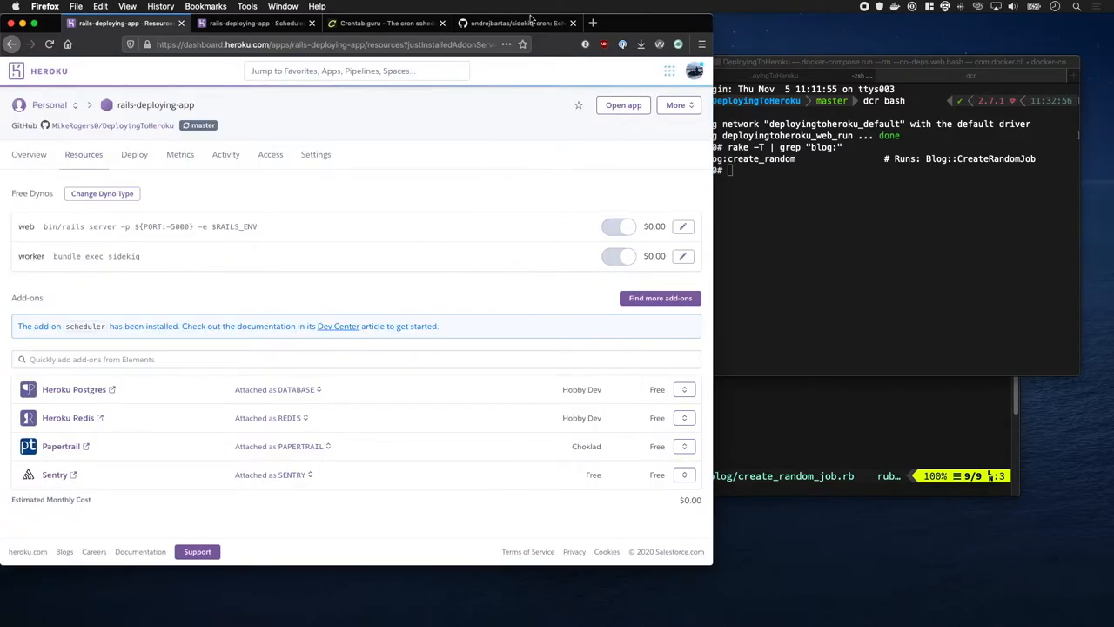
{"action": "left_click", "coordinate": [518, 23]}
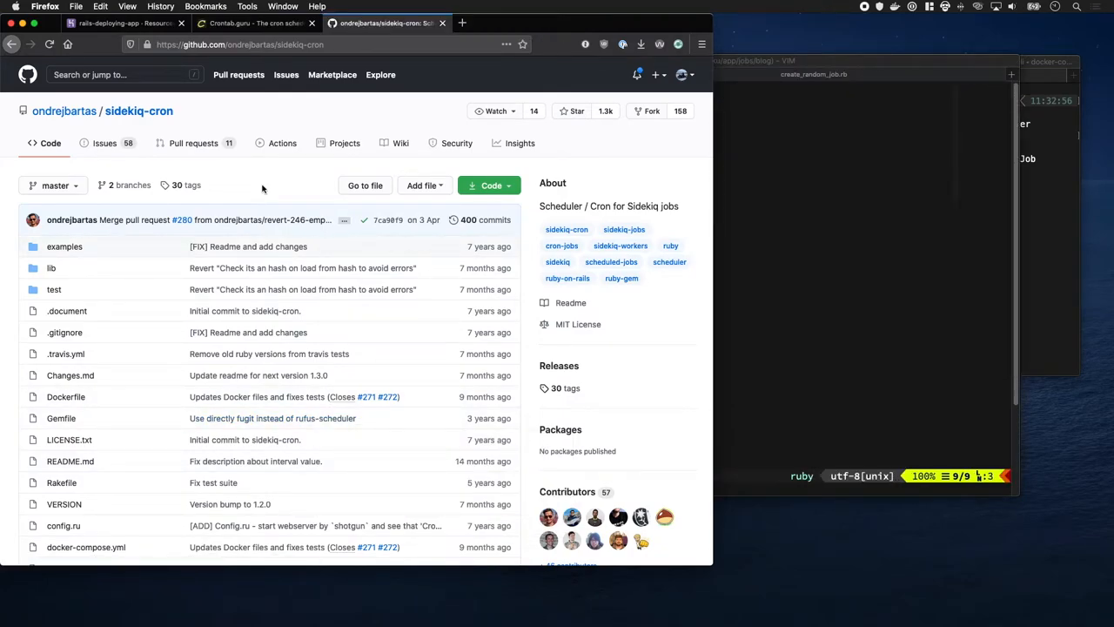
- Scroll the sidekiq-cron README down to the 'or from YML' schedule.yml example
{"action": "scroll", "scroll_direction": "down", "scroll_amount": 3}
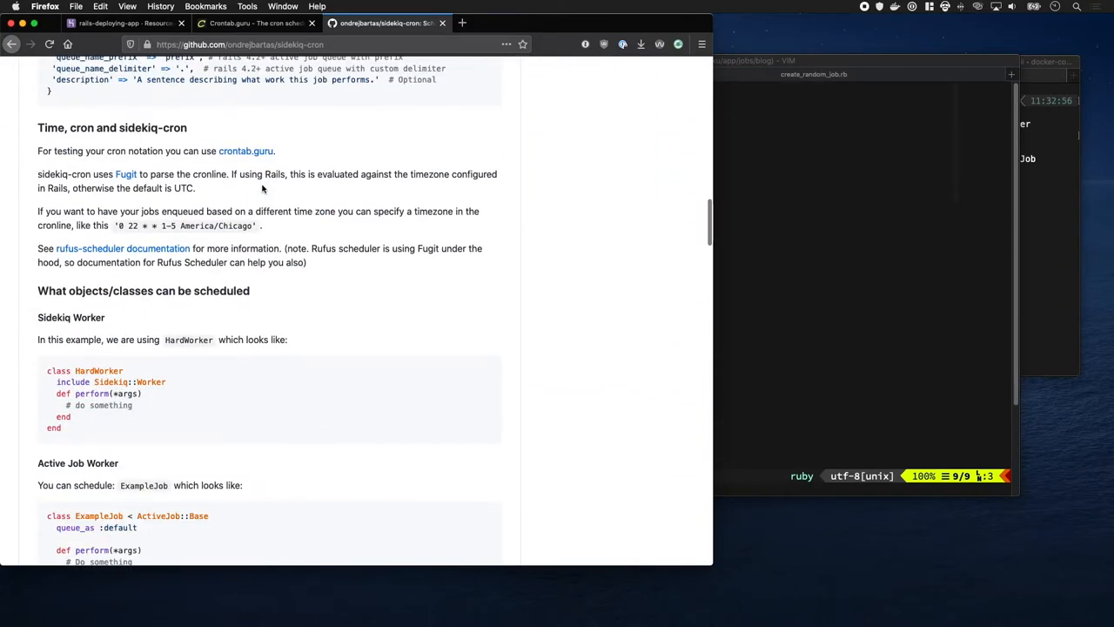
{"action": "scroll", "scroll_direction": "down", "scroll_amount": 3}
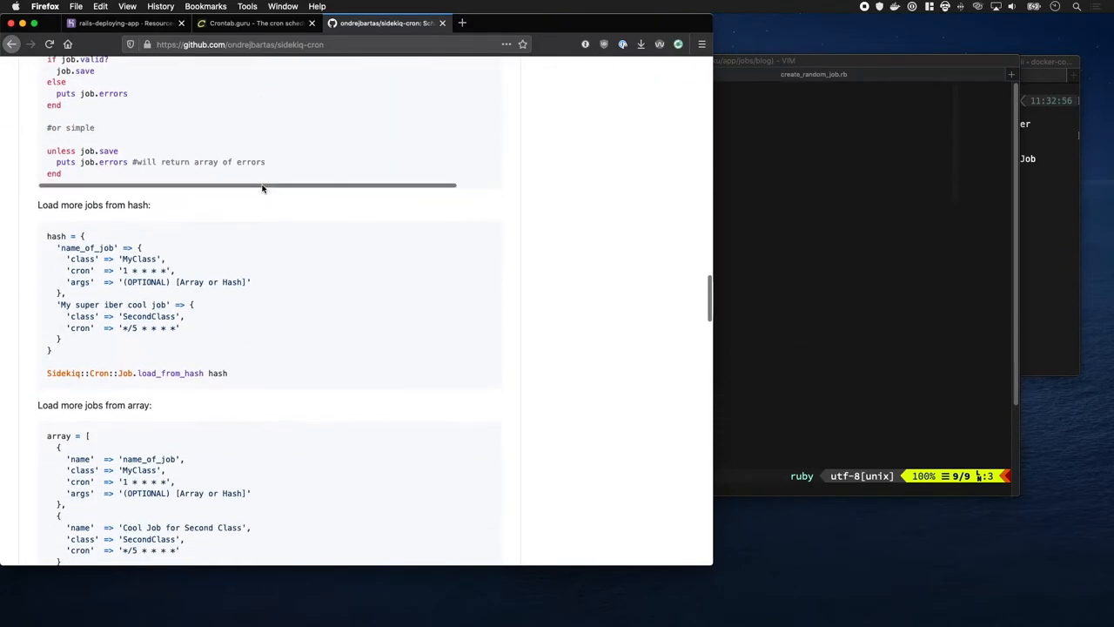
{"action": "scroll", "scroll_direction": "down", "scroll_amount": 3}
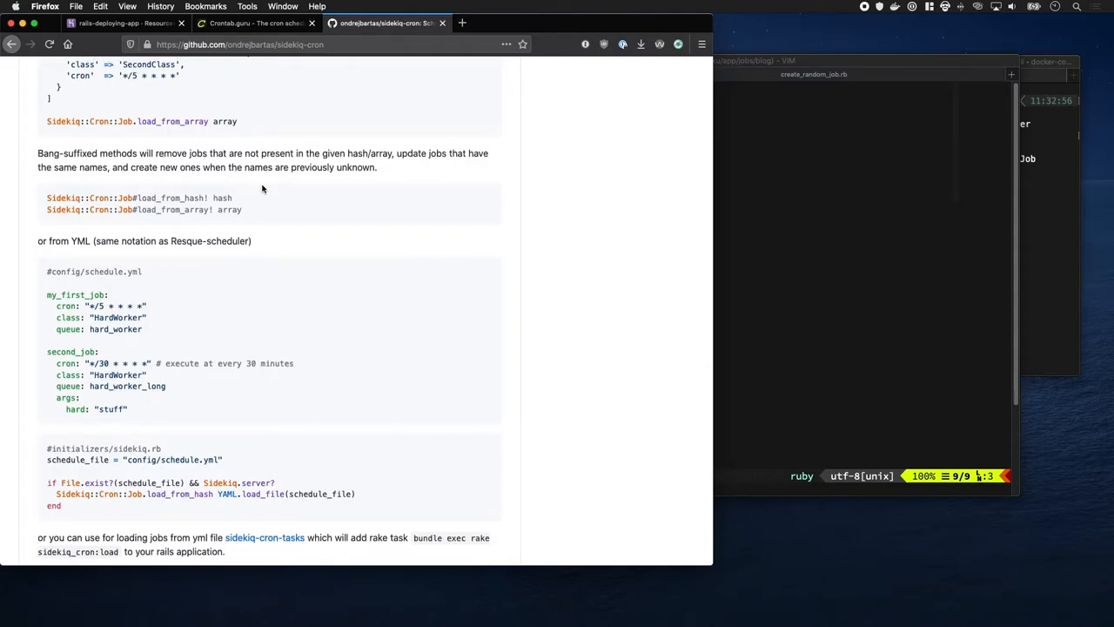
{"action": "mouse_move", "coordinate": [85, 298]}
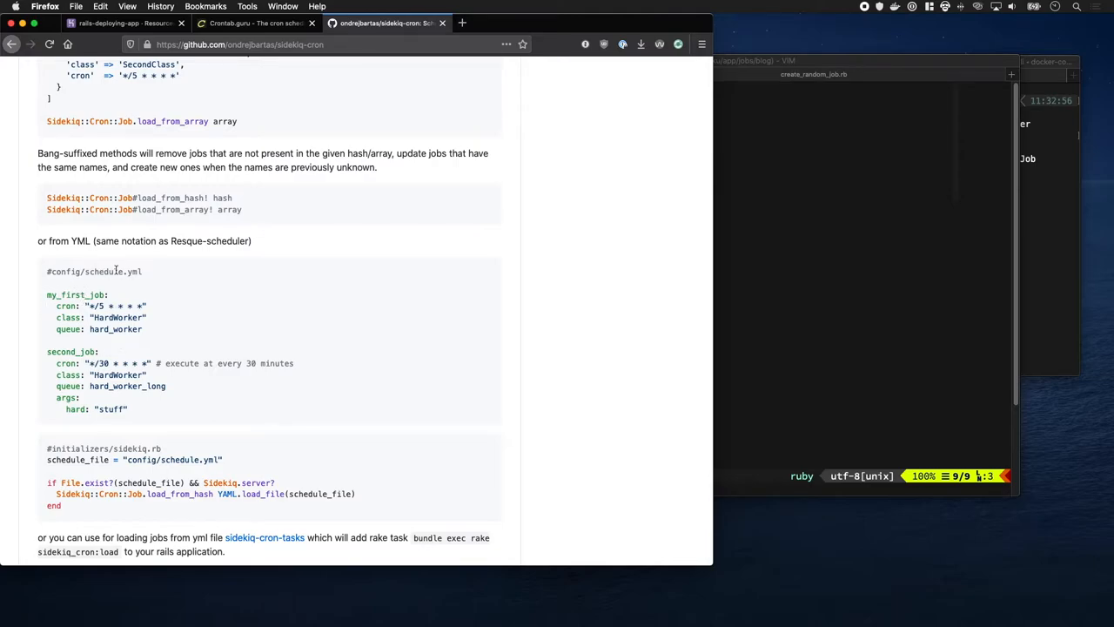
{"action": "mouse_move", "coordinate": [93, 523]}
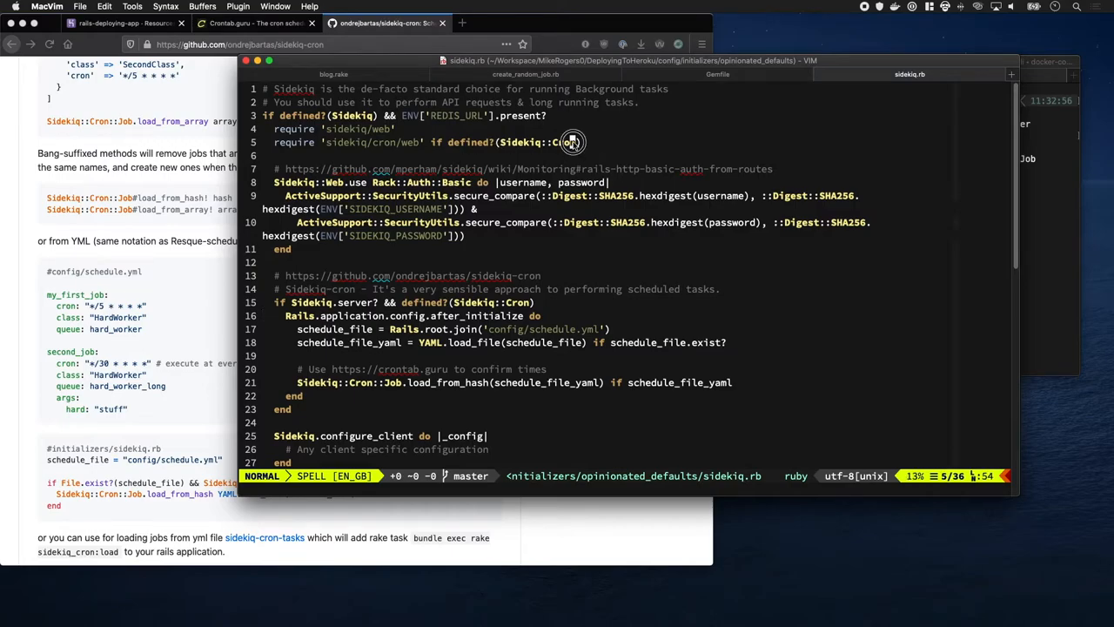
{"action": "key", "text": "v"}
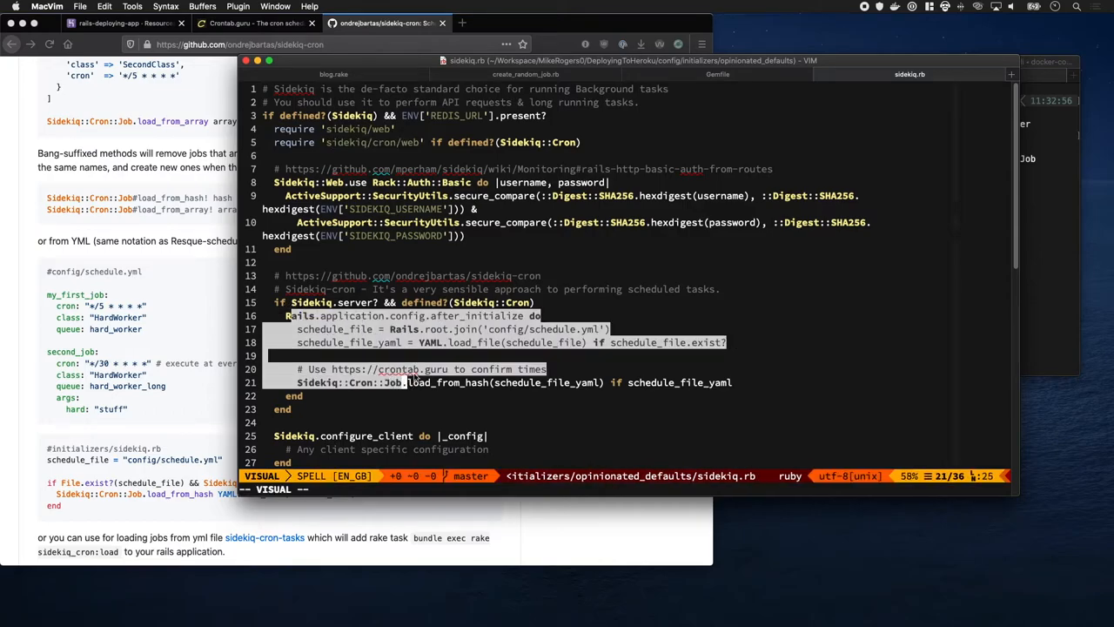
{"action": "mouse_move", "coordinate": [582, 401]}
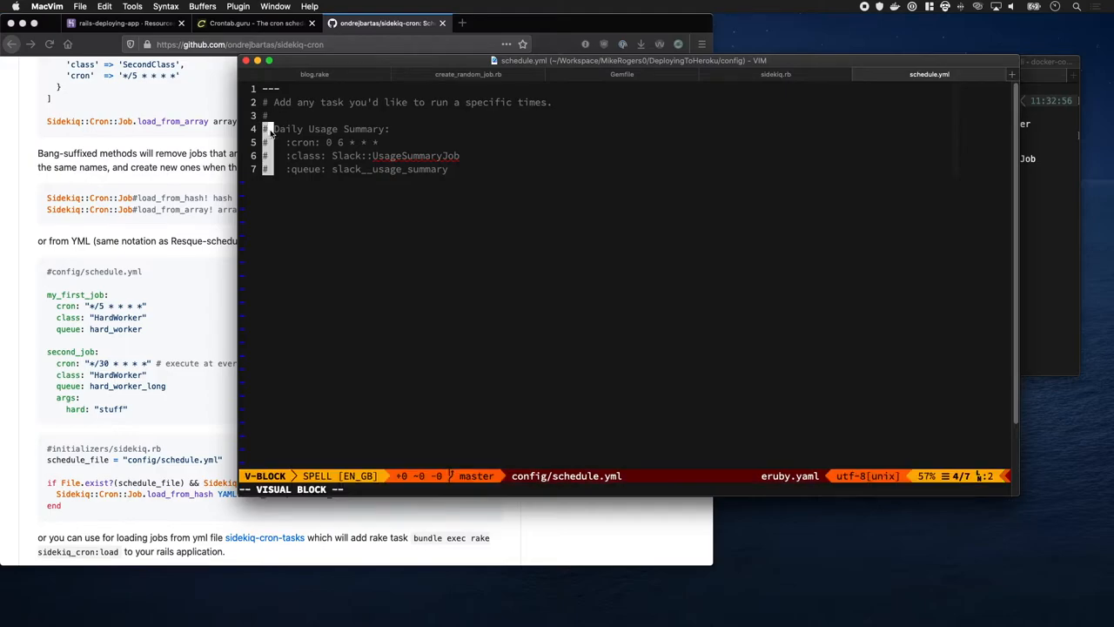
- Uncomment the sample job, set class Blog::CreateRandomJob on the default queue, and save schedule.yml
{"action": "key", "text": "x"}
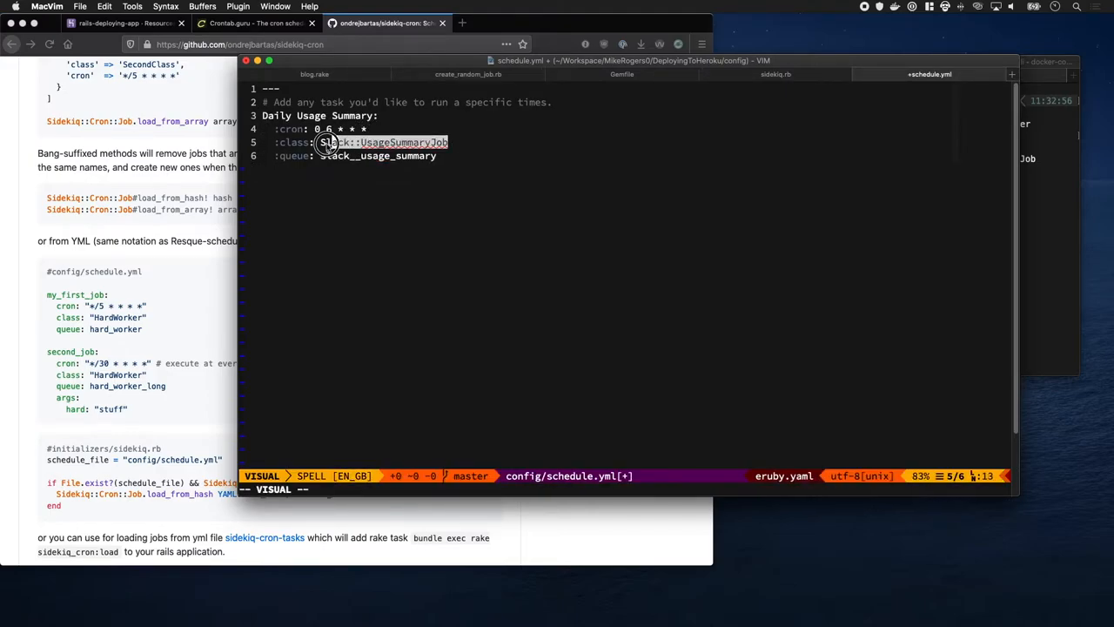
{"action": "type", "text": "Blog::CreateRandomJob"}
{"action": "left_click", "coordinate": [322, 114]}
{"action": "type", "text": "Create Random Bl"}
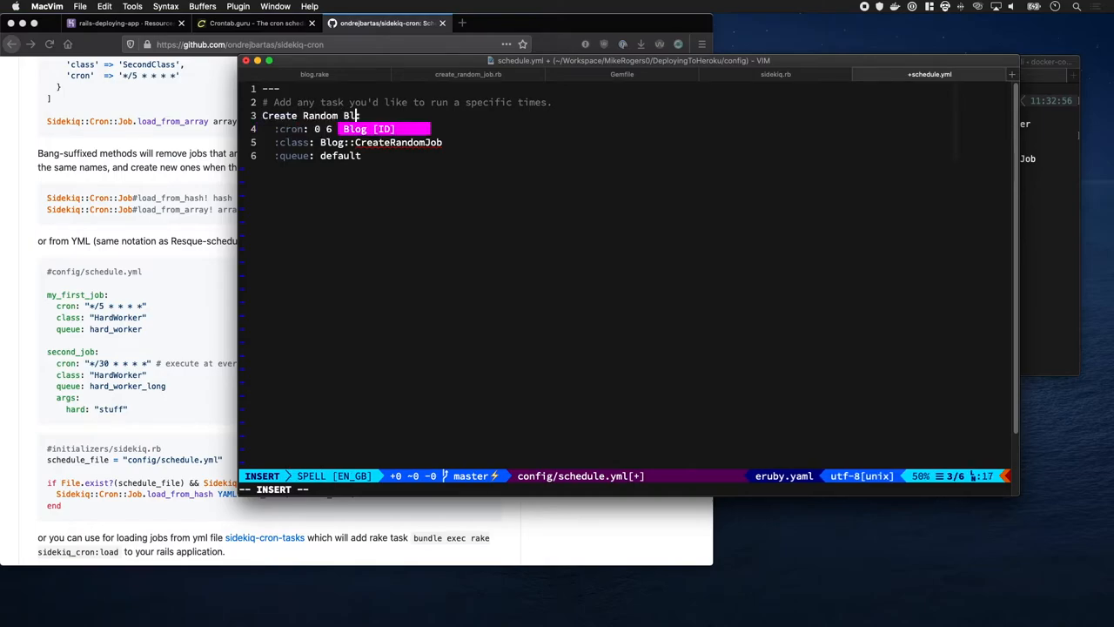
{"action": "key", "text": "Escape"}
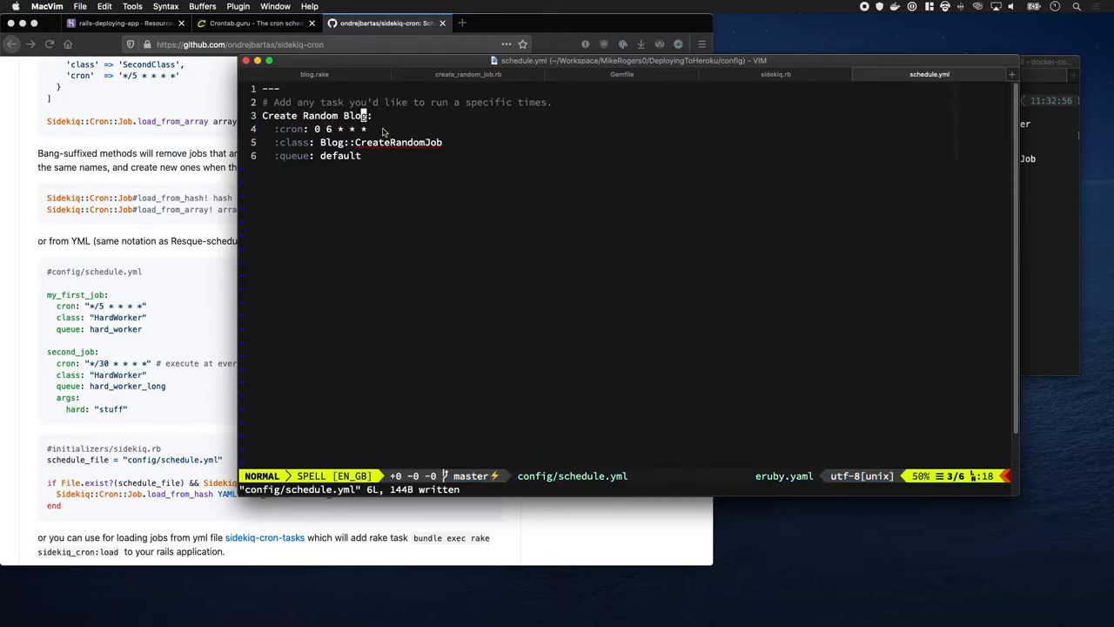
{"action": "key", "text": "v"}
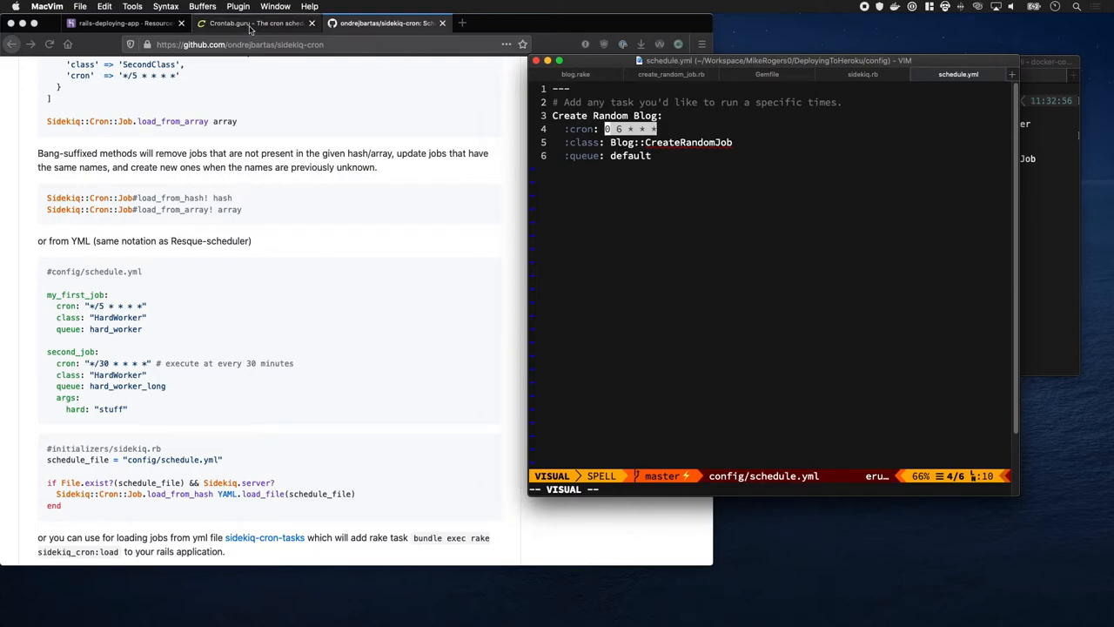
- Check 0 6 * * * on crontab.guru and rework it to 59 11 * * *
{"action": "left_click", "coordinate": [253, 22]}
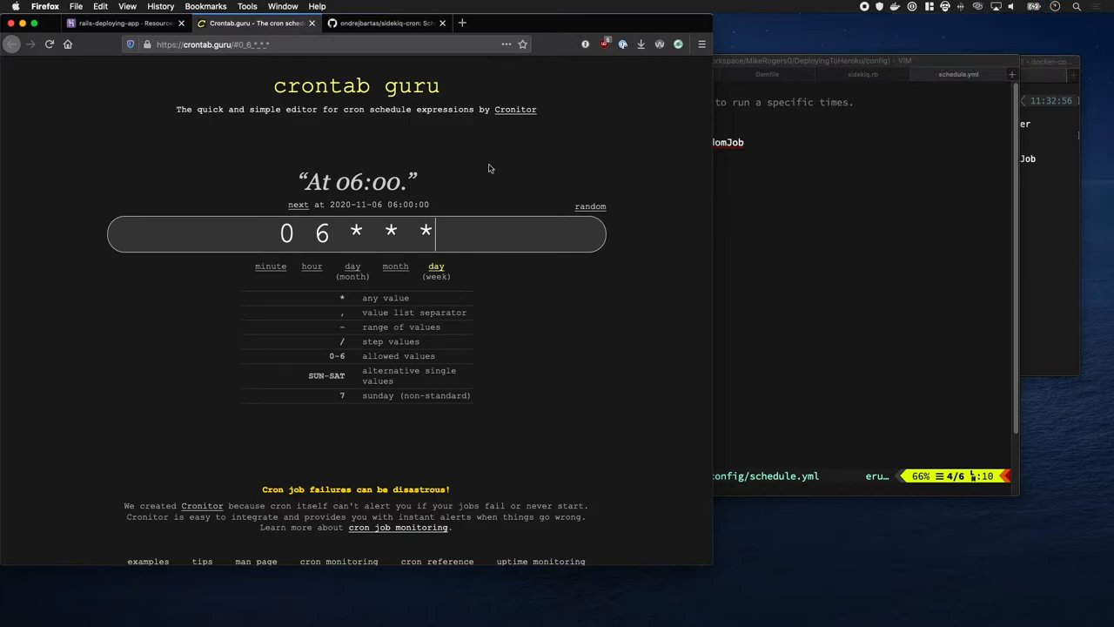
{"action": "left_click", "coordinate": [287, 232]}
{"action": "type", "text": "git c"}
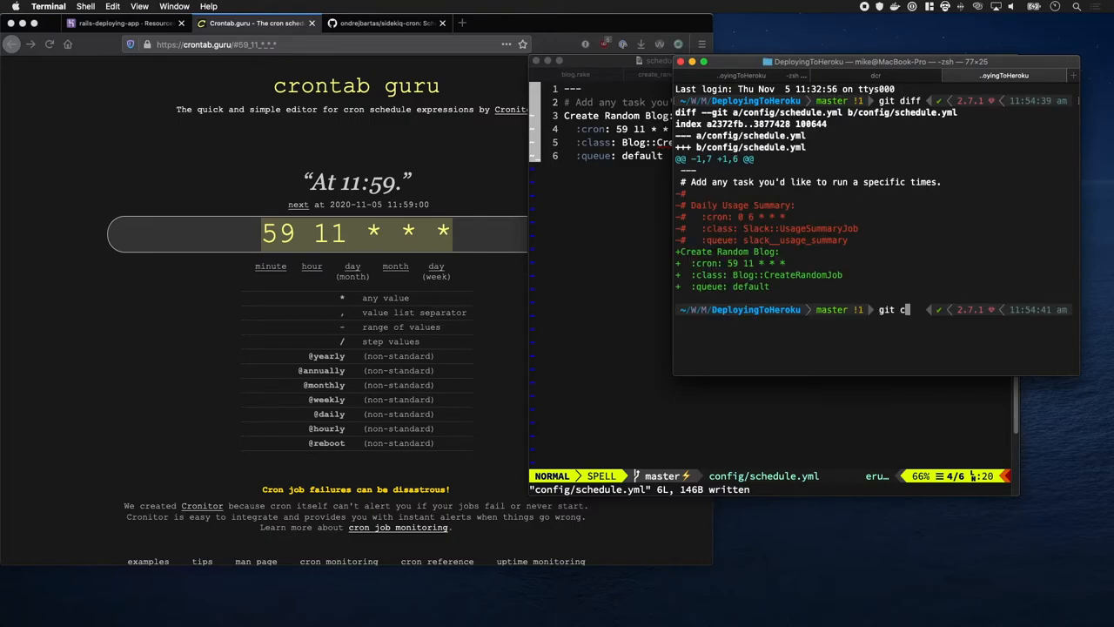
- Commit with message 'Scheduling the random blog creation' and push to origin master
{"action": "type", "text": "ommit -am \"Scheduling the random blog creation"}
{"action": "type", "text": "git push origin"}
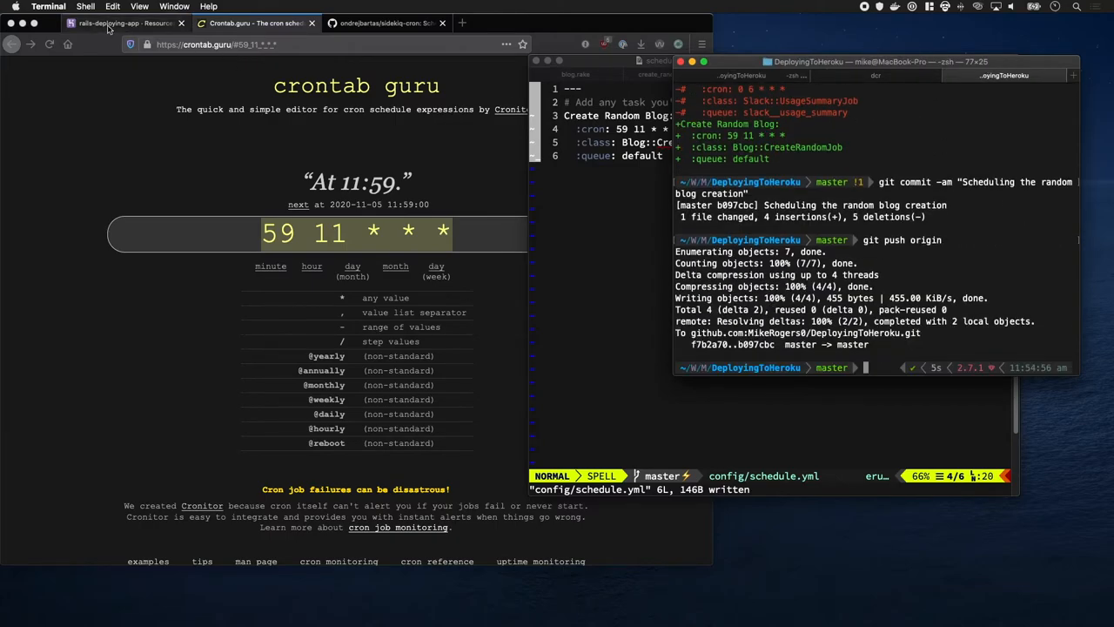
{"action": "left_click", "coordinate": [127, 23]}
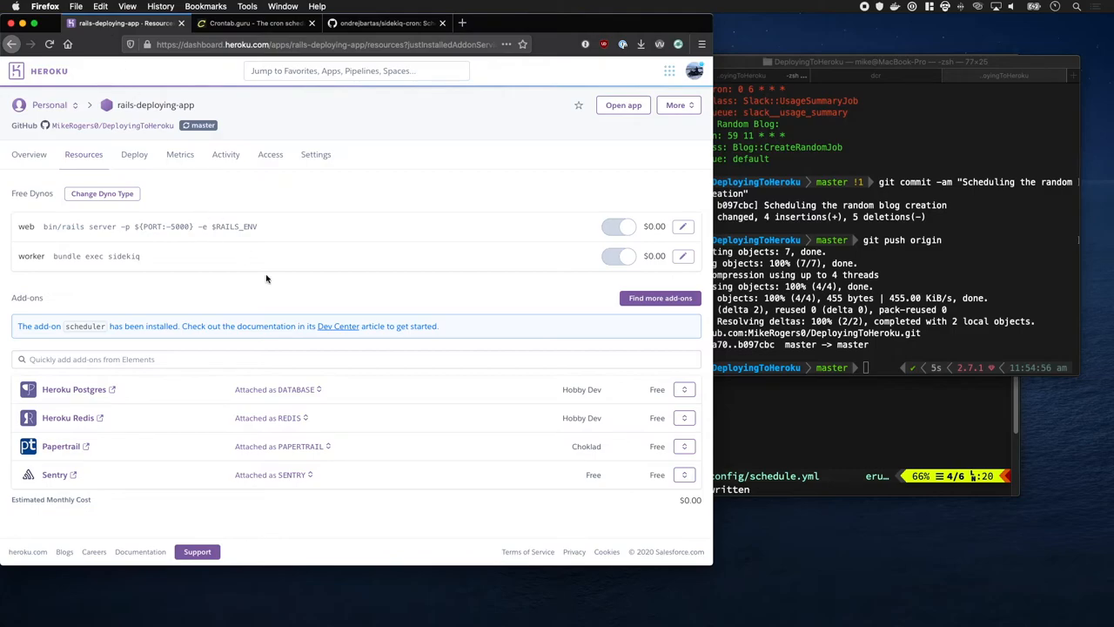
- Confirm build b097cbc succeeded in the Activity feed and reach the live Sidekiq dashboard
{"action": "left_click", "coordinate": [225, 155]}
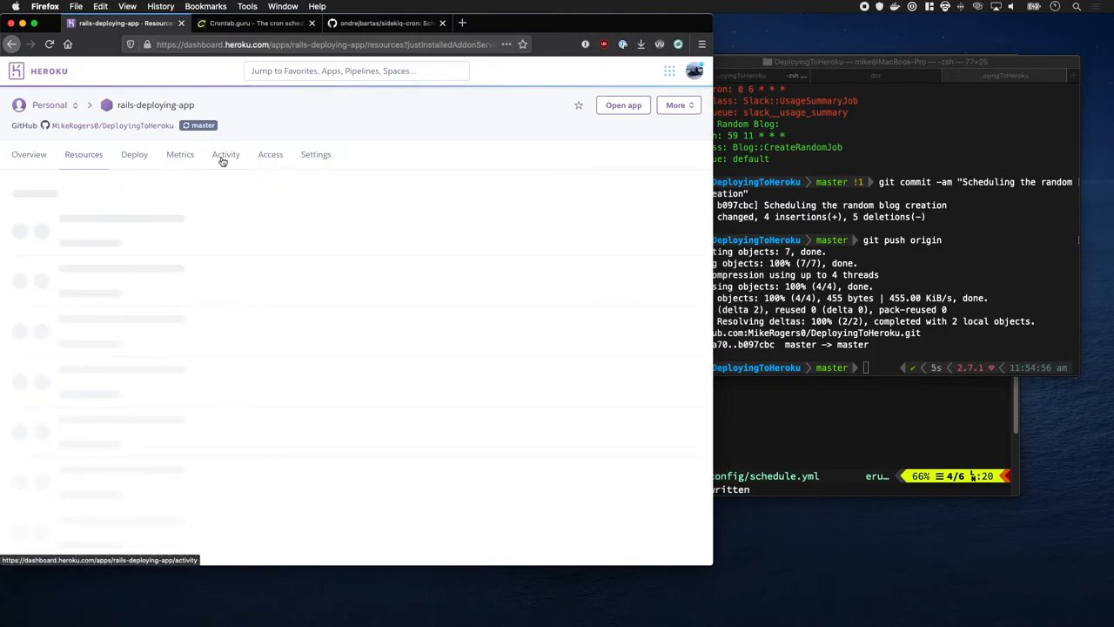
{"action": "left_click", "coordinate": [225, 154]}
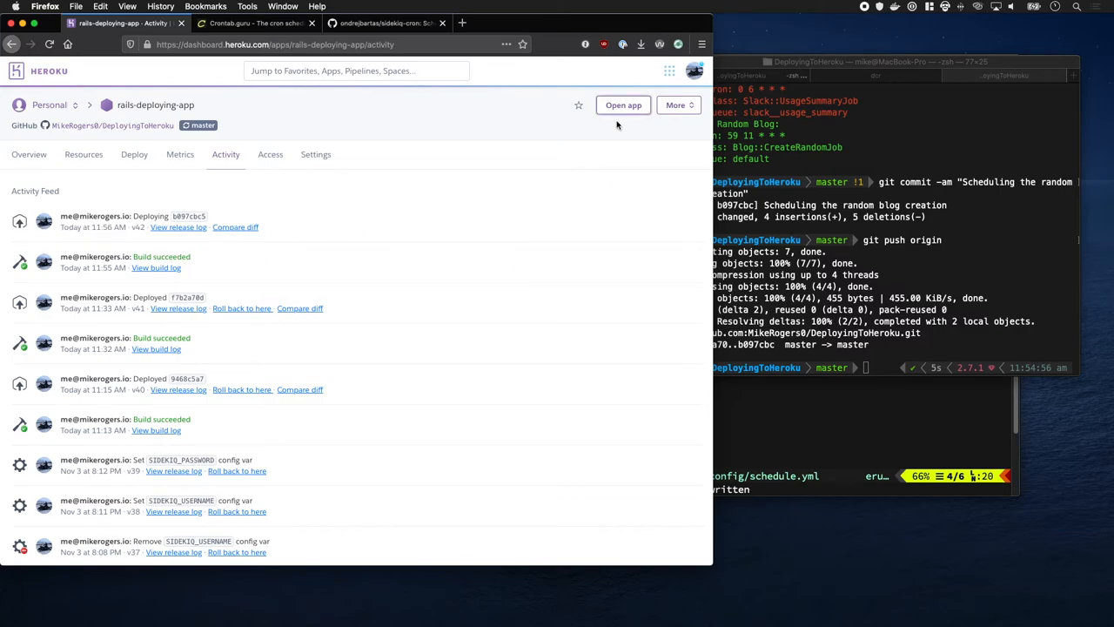
{"action": "left_click", "coordinate": [622, 105]}
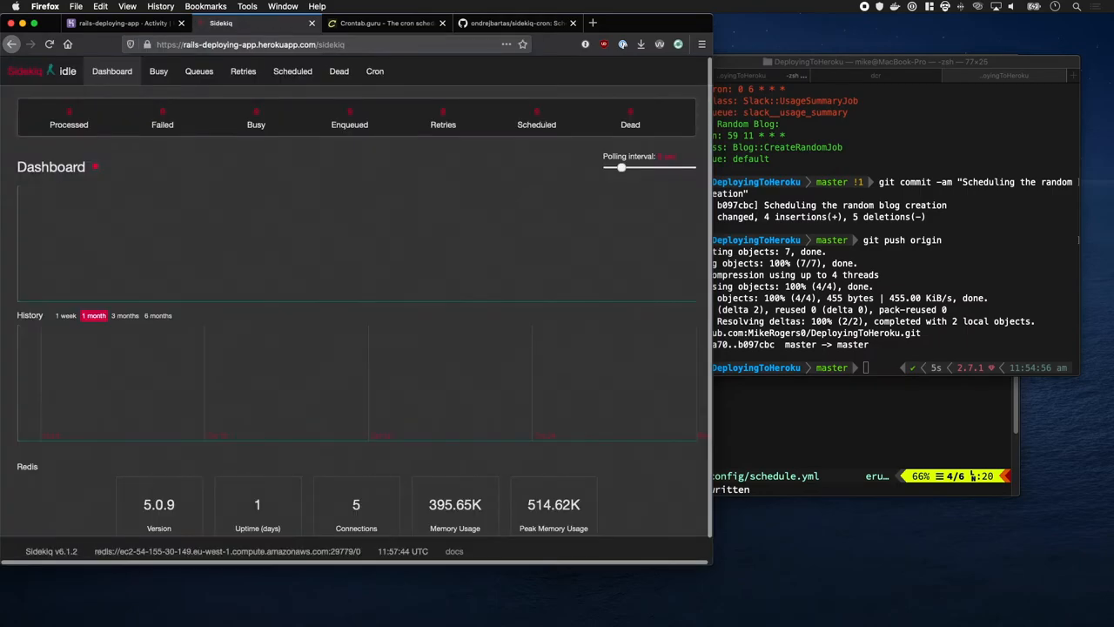
- Show the Cron list with Create Random Blog enabled at 59 11 * * *, checking the clock
{"action": "left_click", "coordinate": [374, 71]}
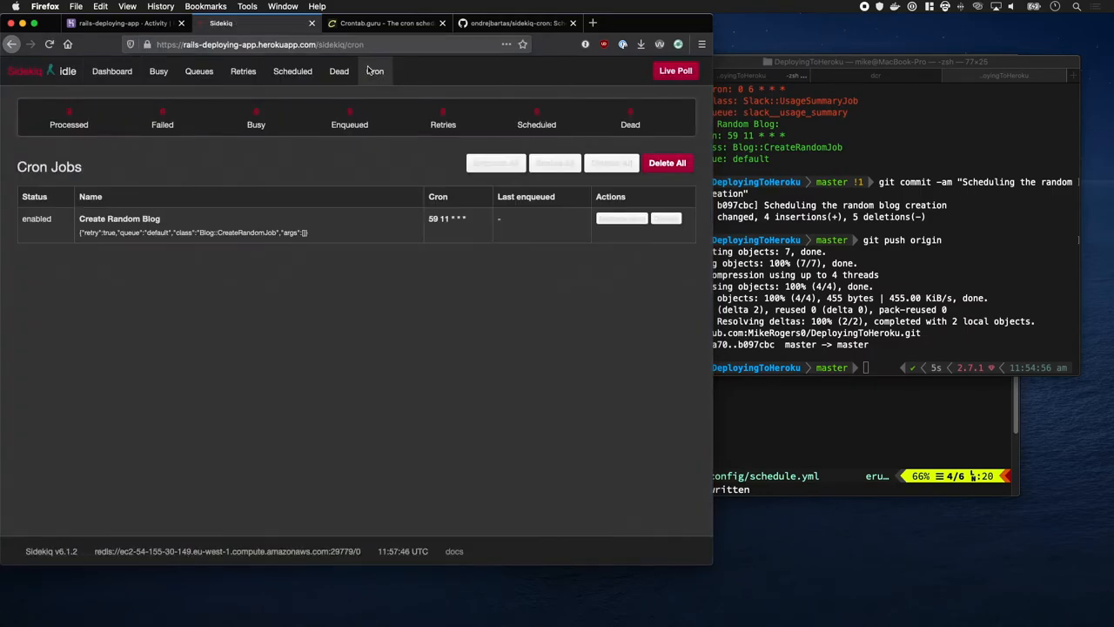
{"action": "mouse_move", "coordinate": [159, 282]}
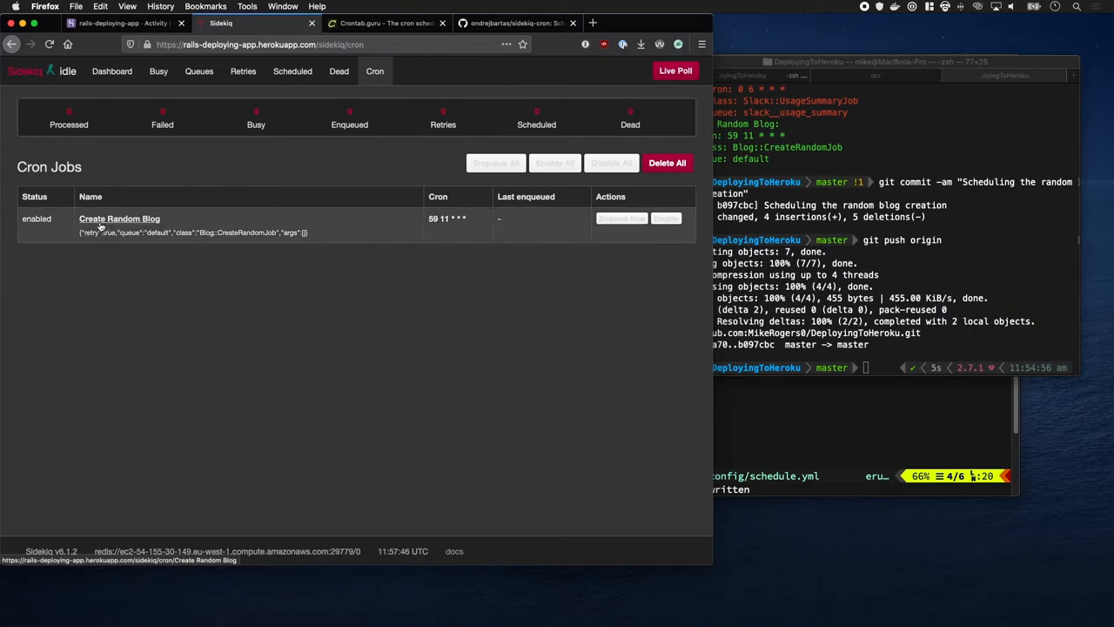
{"action": "mouse_move", "coordinate": [508, 236]}
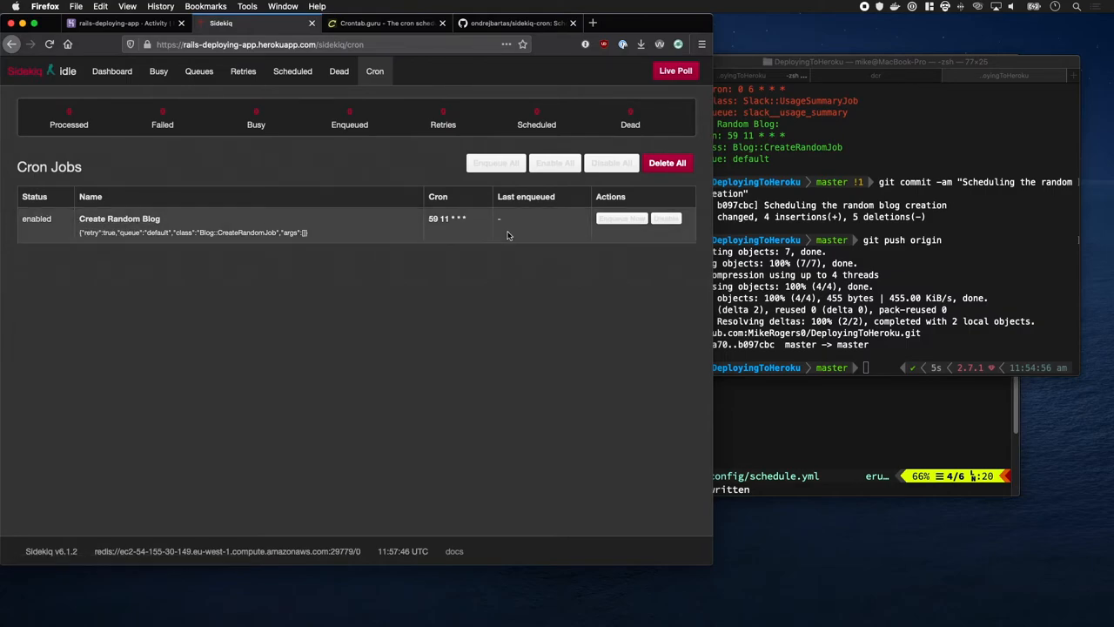
{"action": "left_click", "coordinate": [1054, 6]}
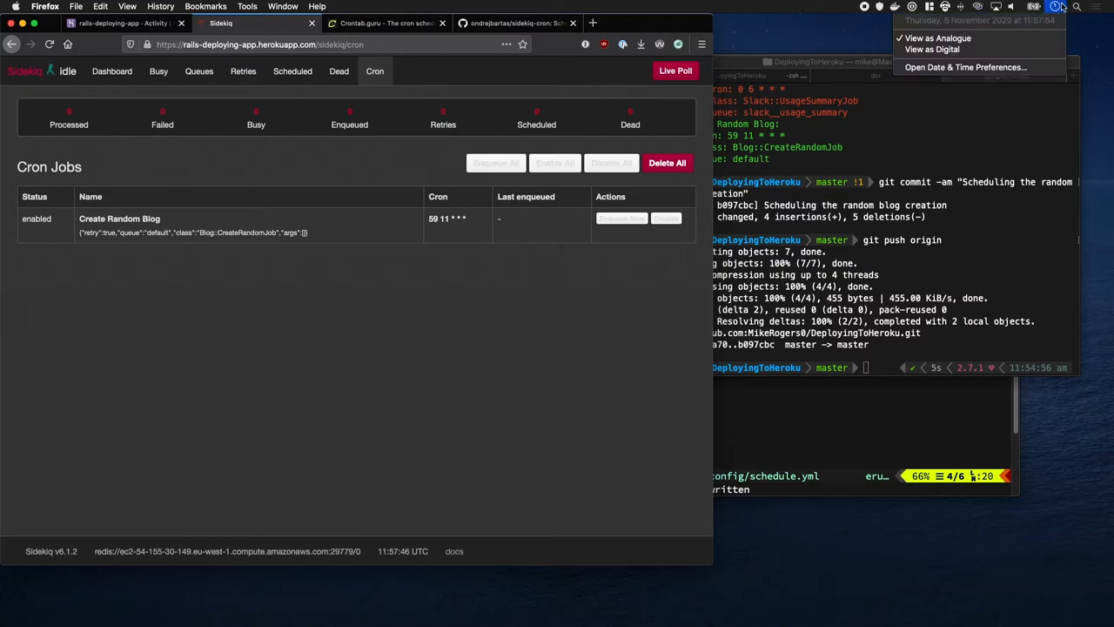
{"action": "left_click", "coordinate": [438, 340]}
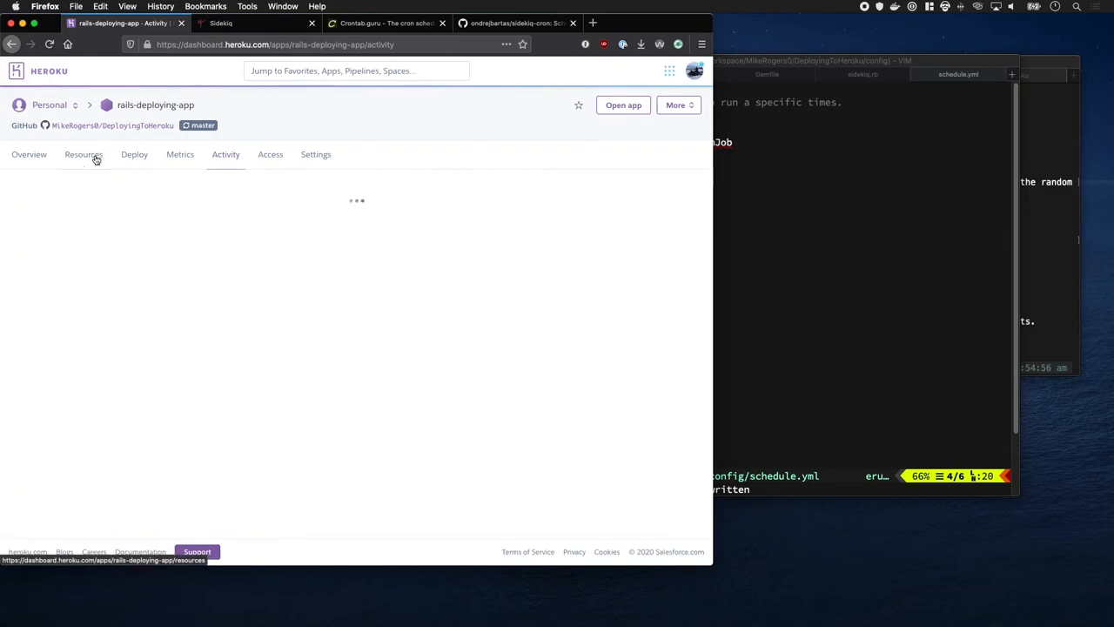
- View rails-deploying-app's web and worker dynos and add-ons, and check the system time
{"action": "left_click", "coordinate": [83, 154]}
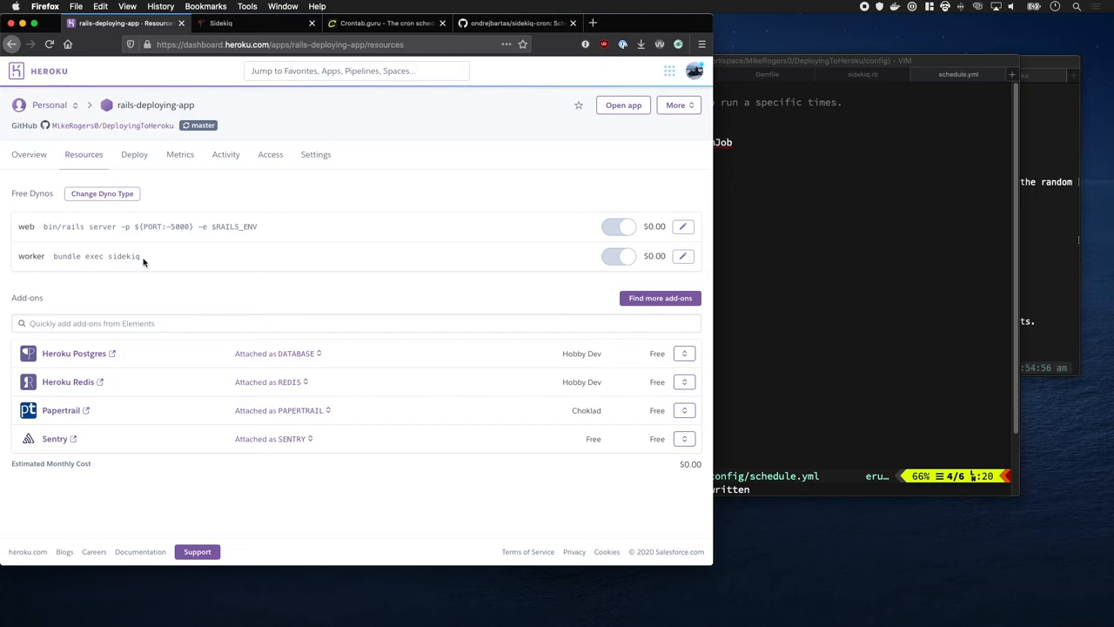
{"action": "left_click", "coordinate": [1058, 6]}
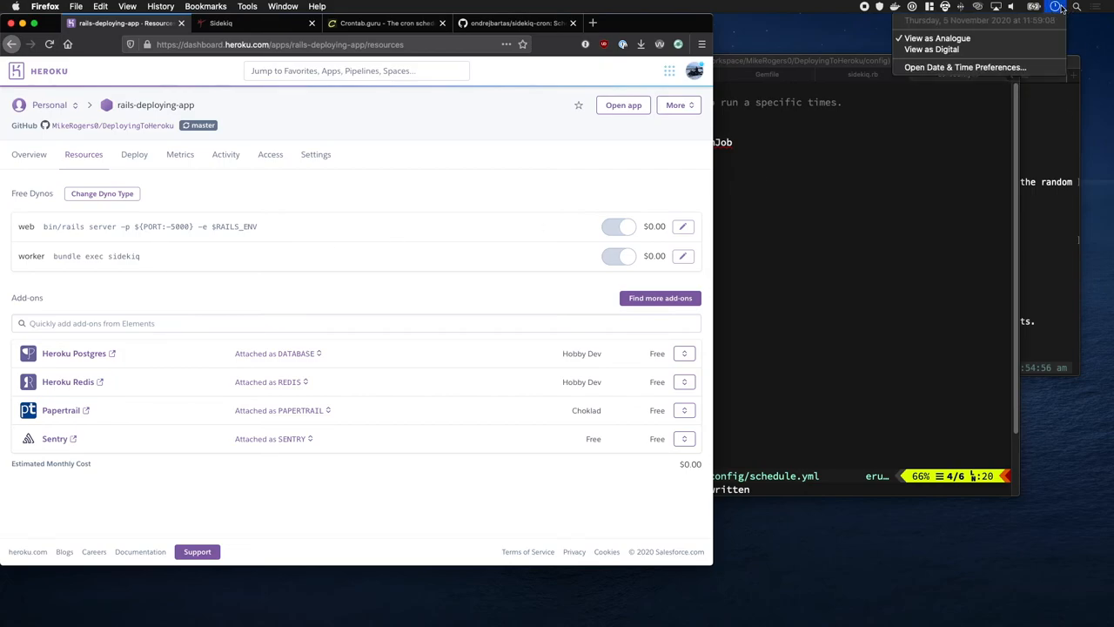